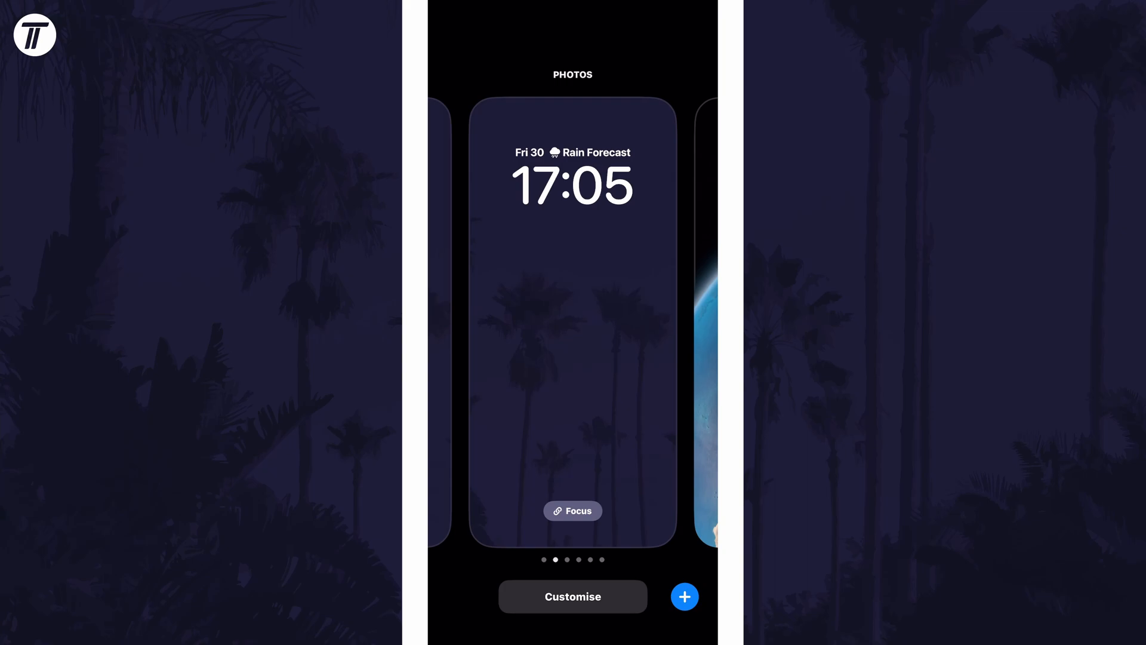
Step: Link the palm-tree lock screen to the Sleep focus and open Focus Settings
left_click(573, 510)
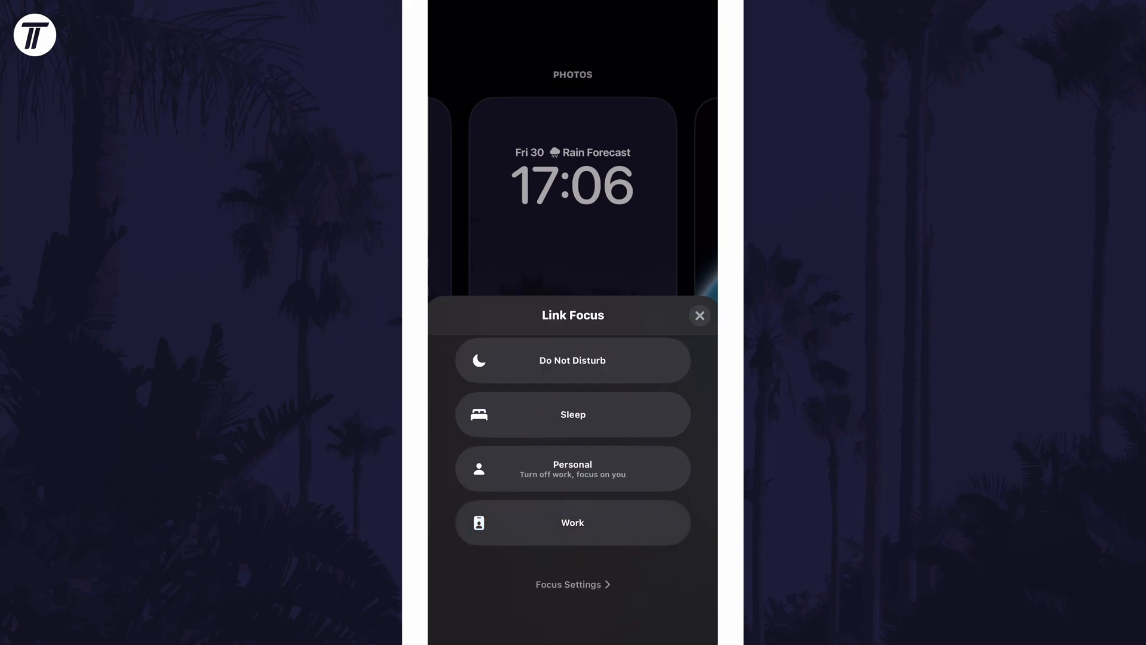
left_click(572, 414)
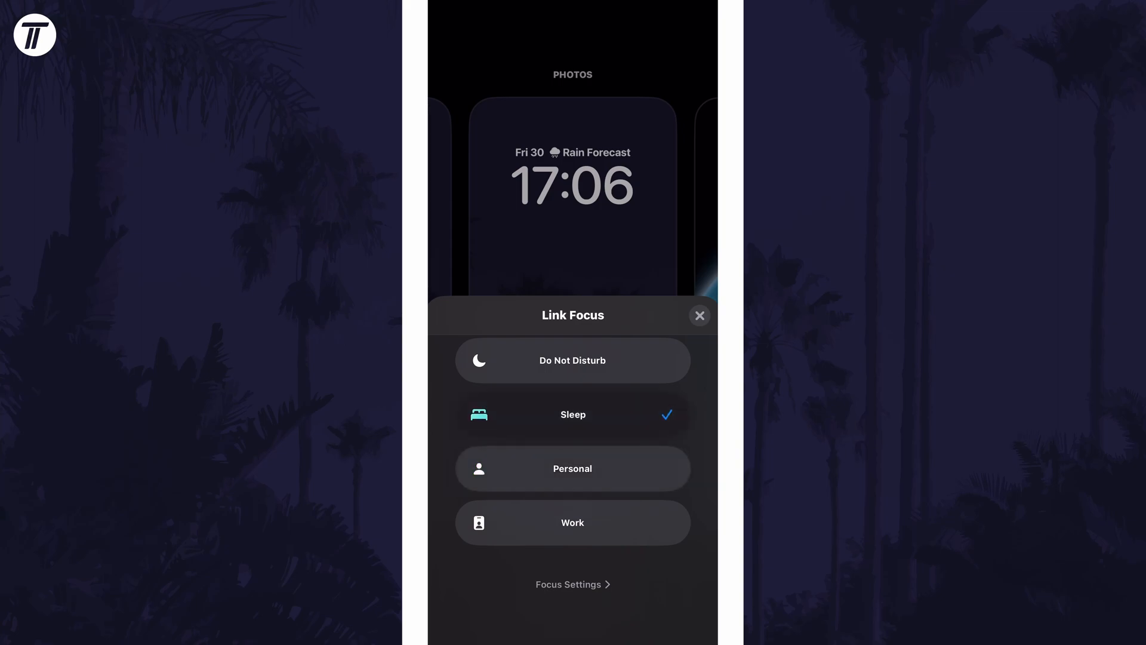
left_click(572, 583)
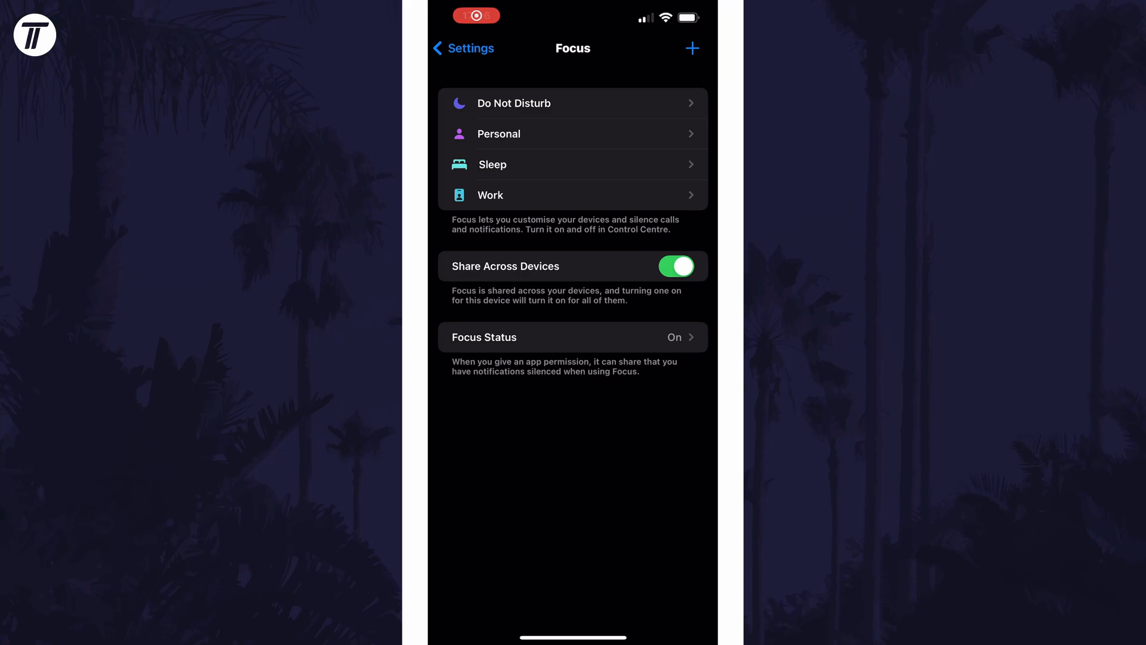
Step: Browse the new-focus options, then review the Do Not Disturb focus settings
left_click(691, 48)
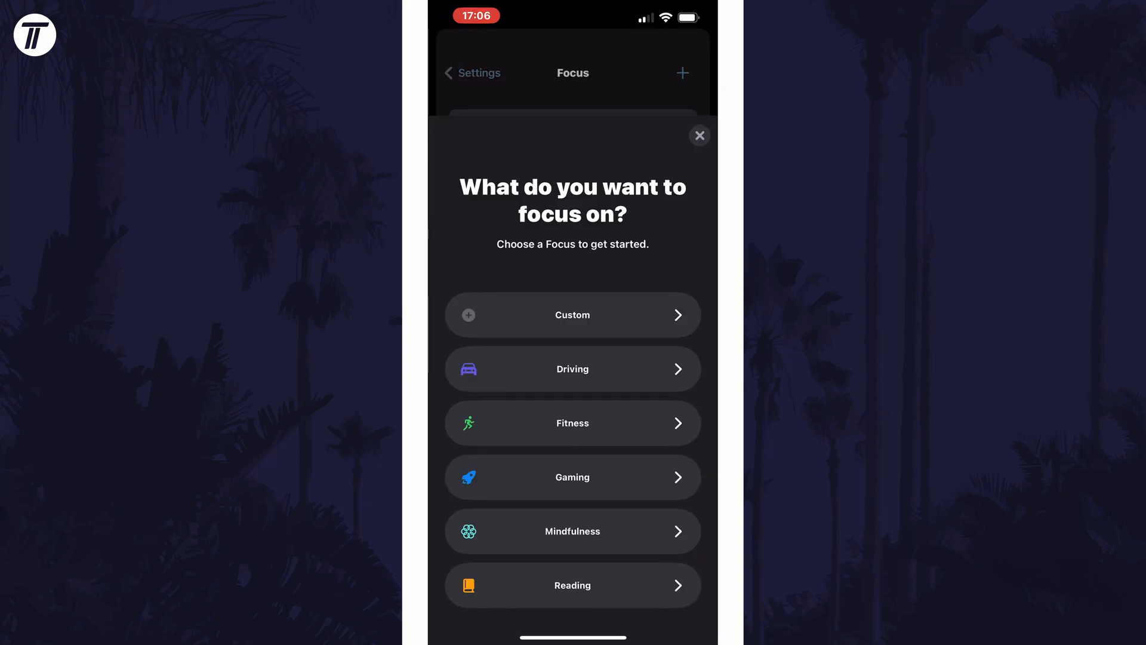
scroll("up", 3)
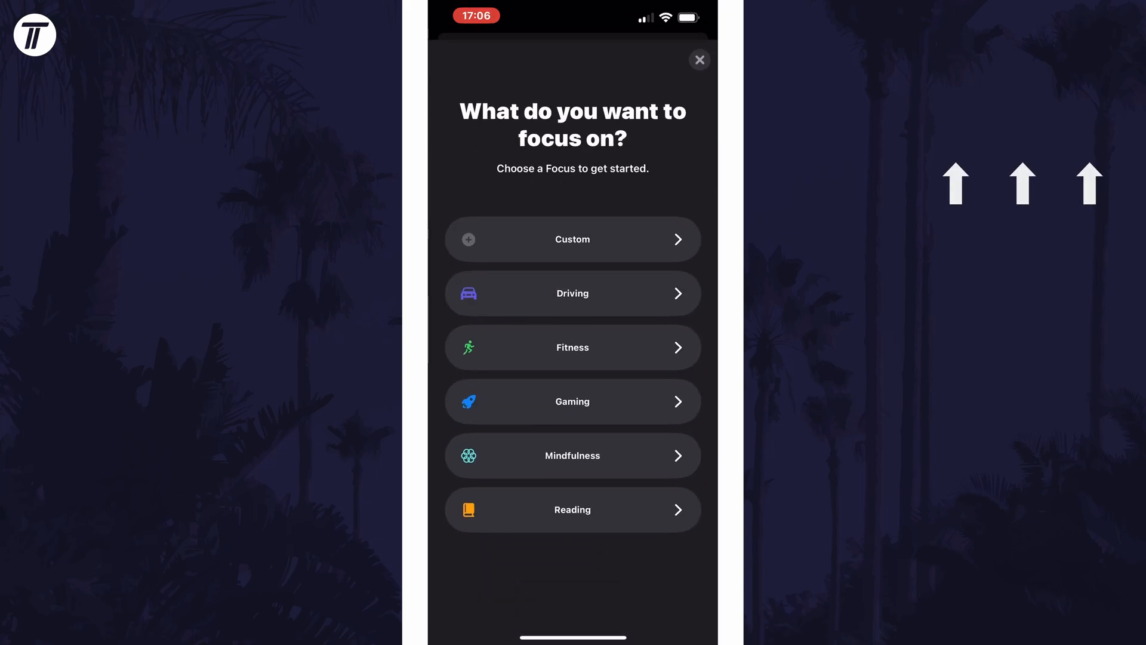
left_click(698, 60)
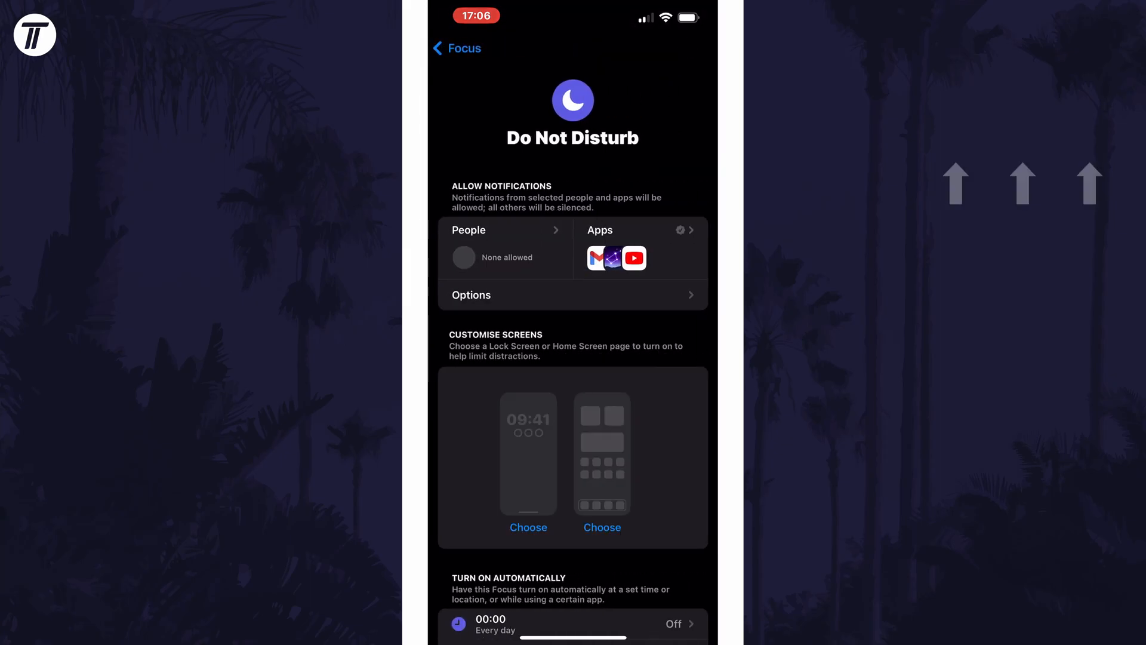
scroll("down", 3)
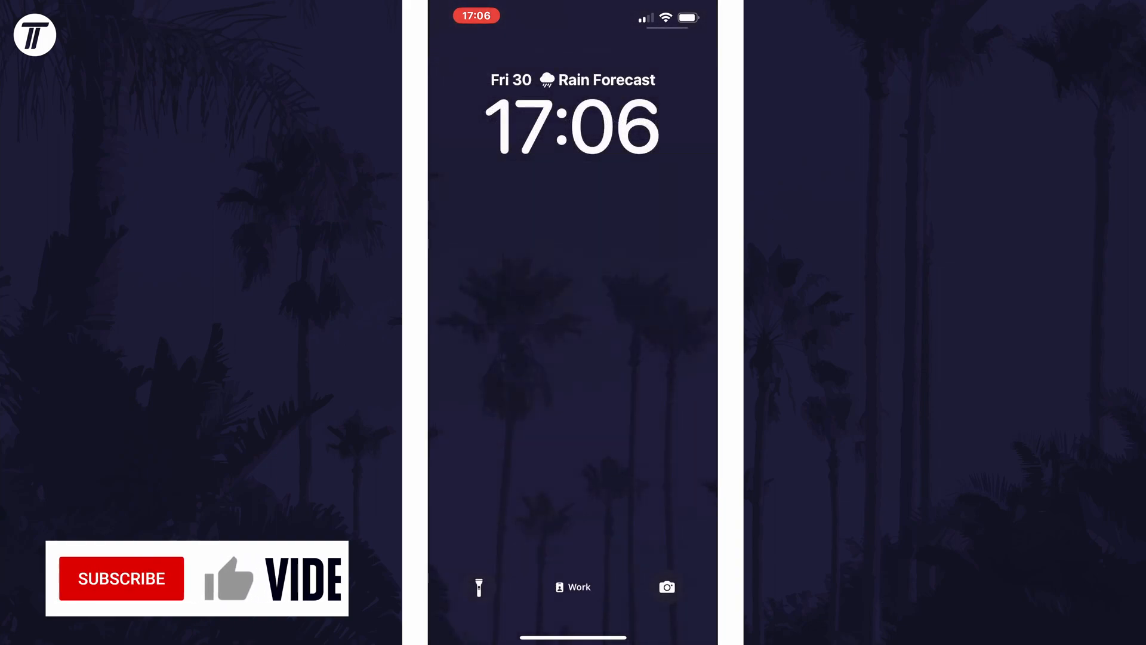
left_click(122, 577)
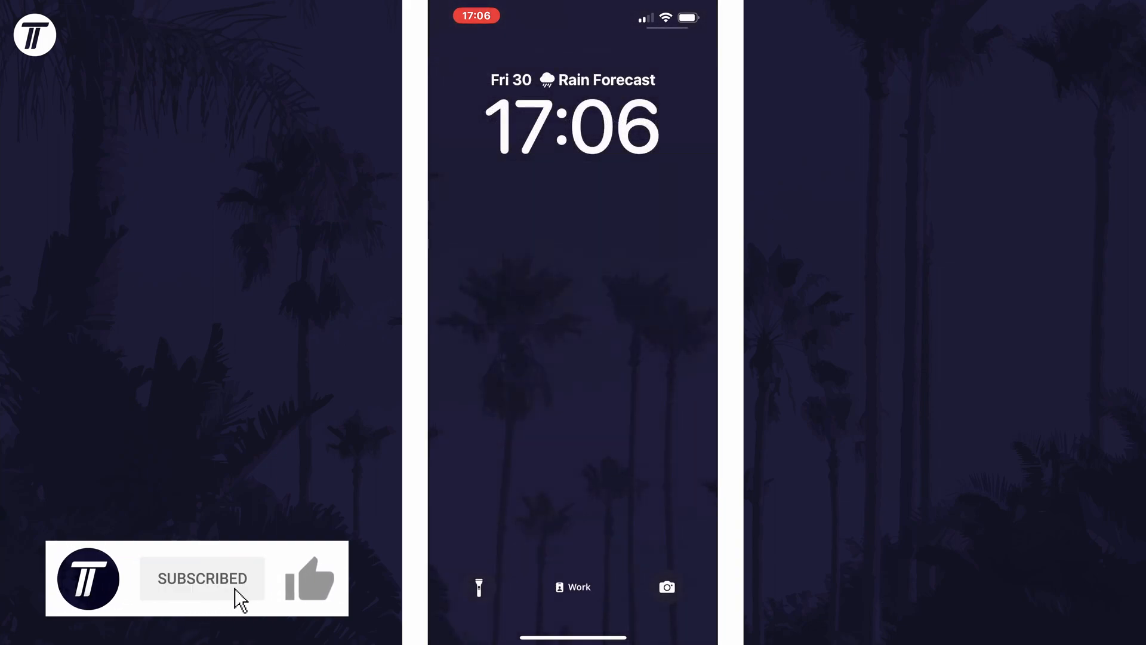
left_click(310, 579)
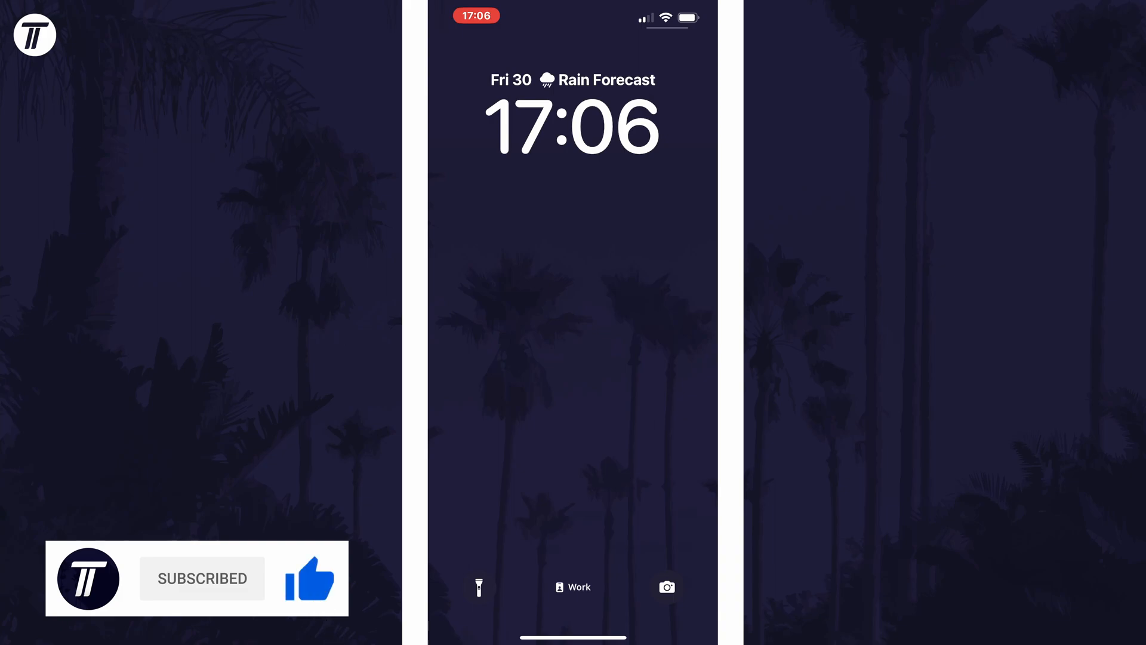